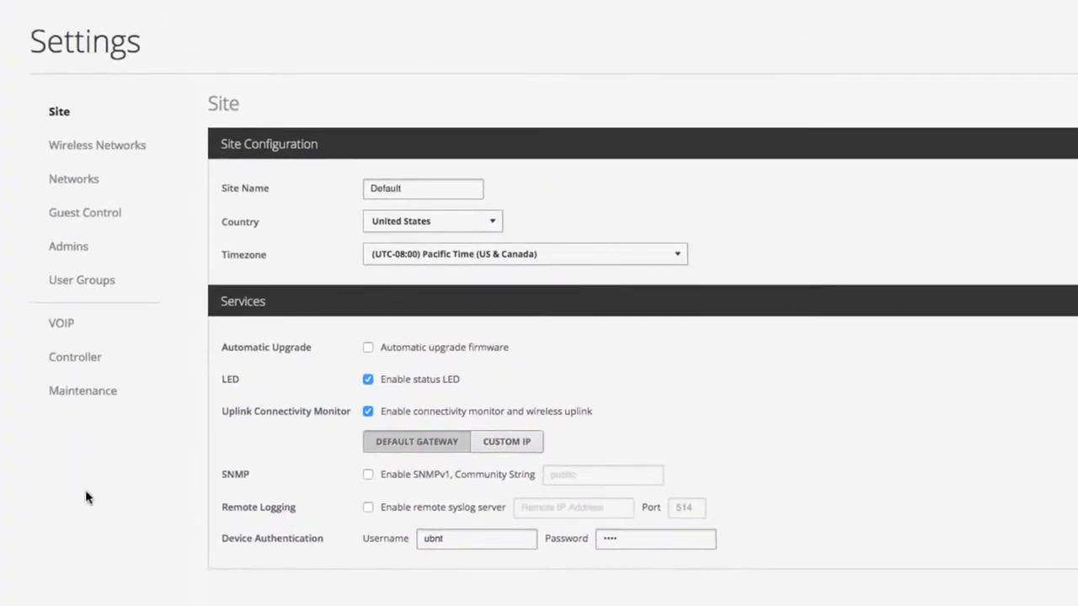
In Maintenance settings, set Historical Data Retention to All time
left_click(83, 390)
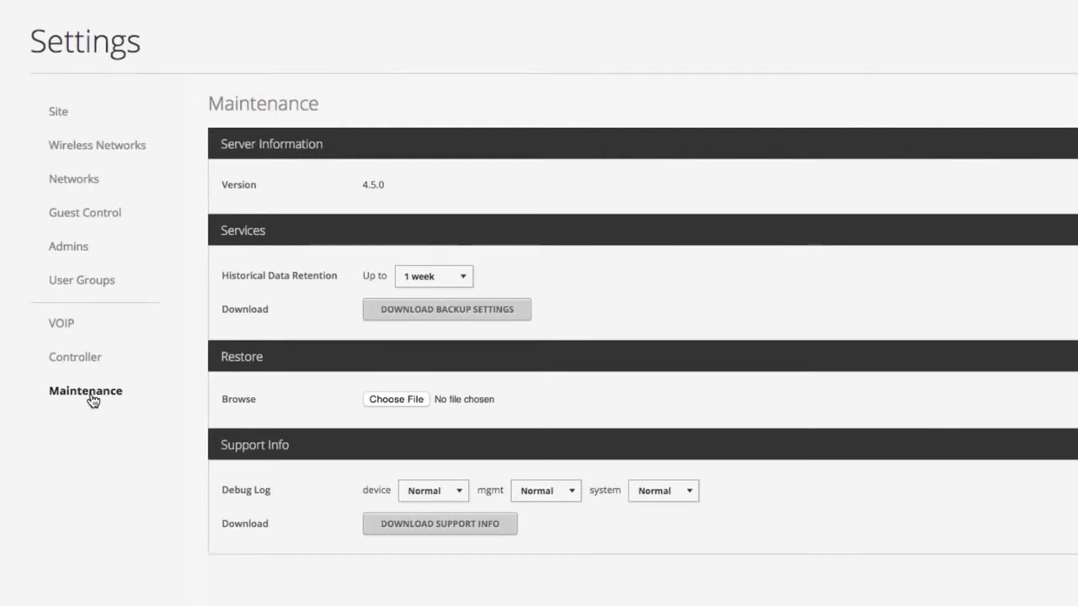
left_click(395, 399)
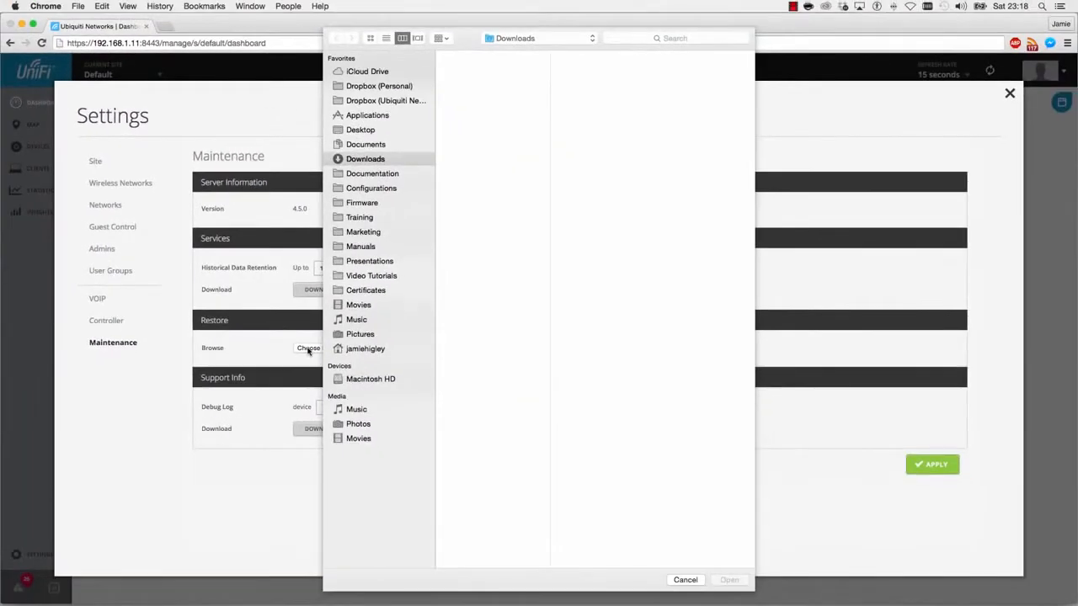
left_click(684, 579)
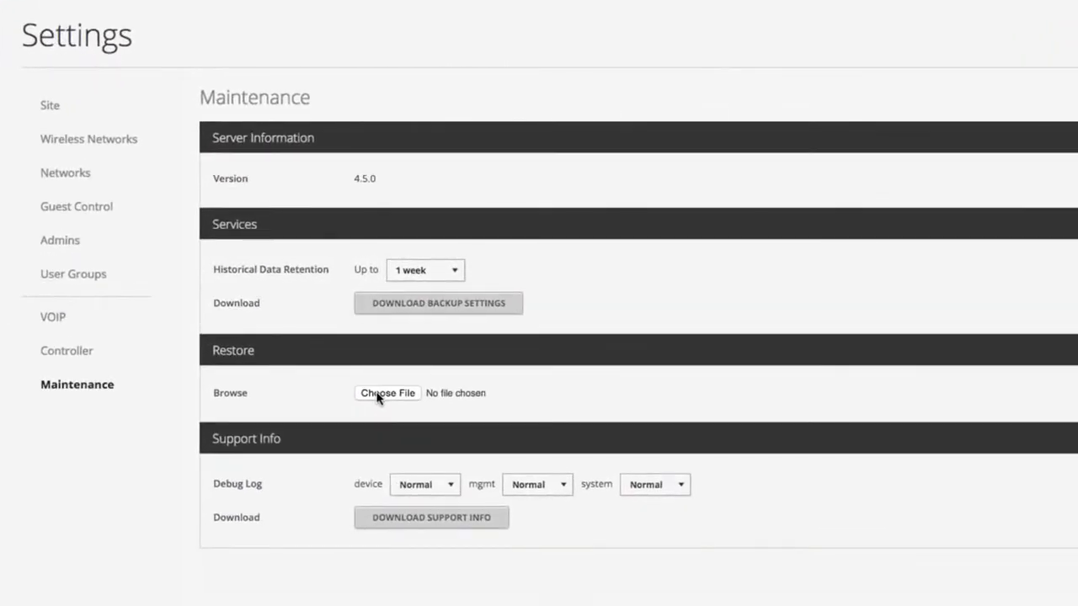
mouse_move(407, 296)
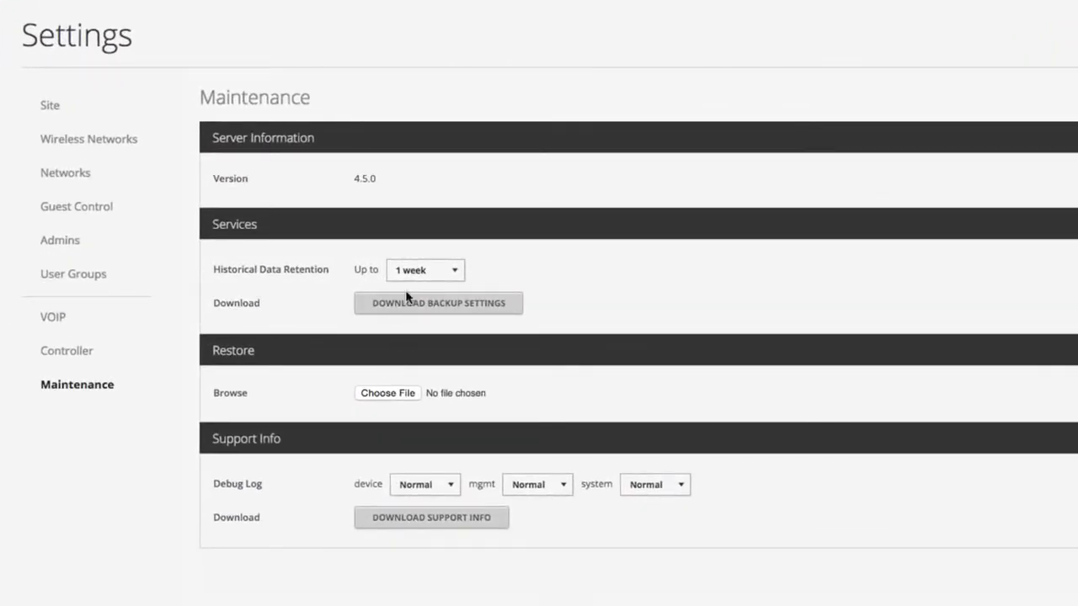
left_click(425, 269)
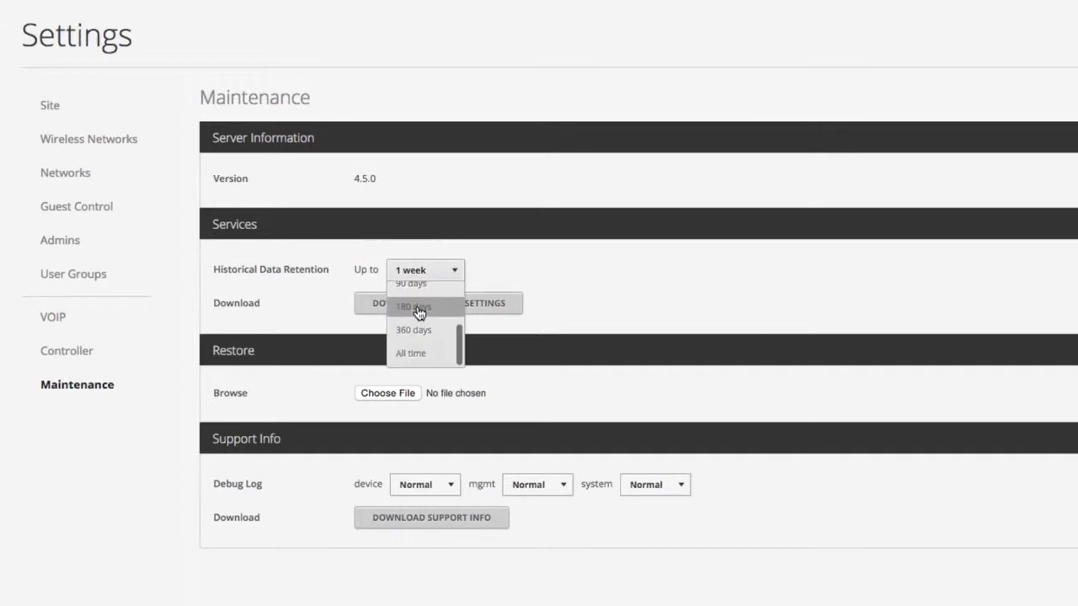
left_click(411, 353)
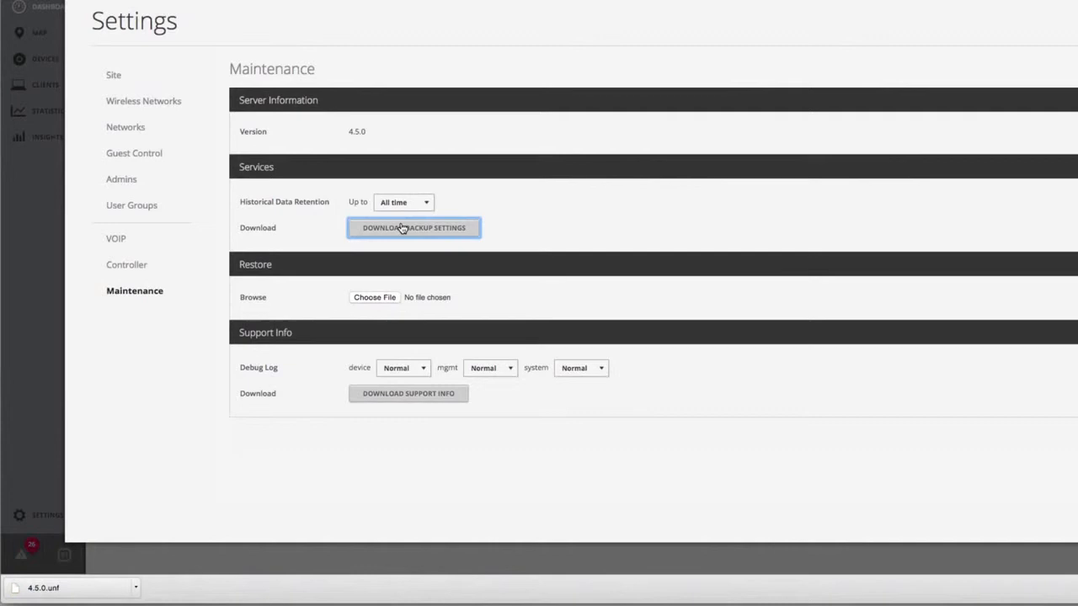
Close the UniFi Controller app window and confirm shutting the controller down
left_click(413, 228)
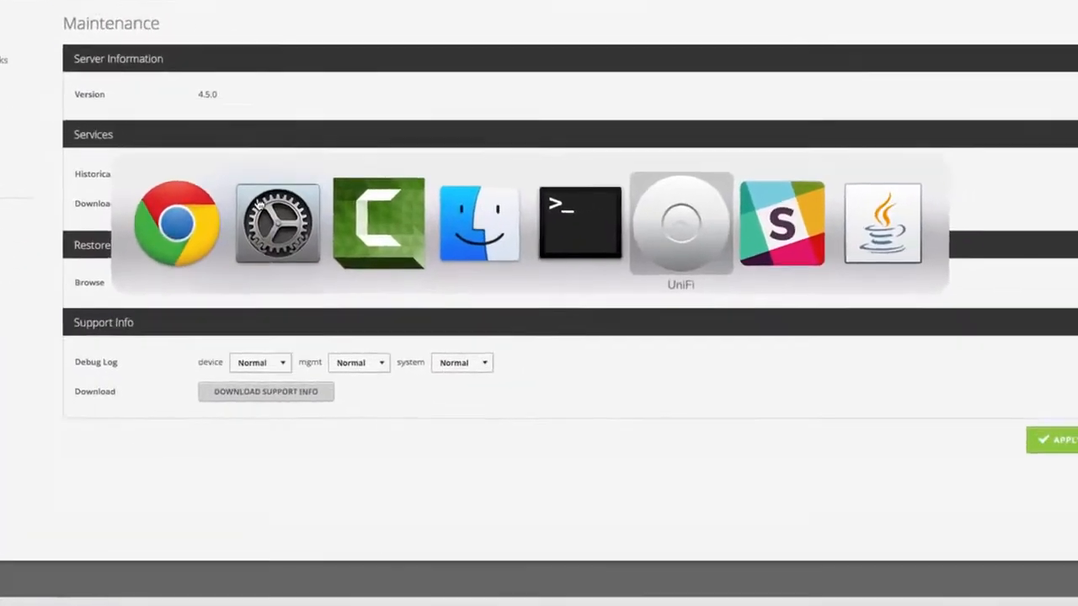
left_click(679, 221)
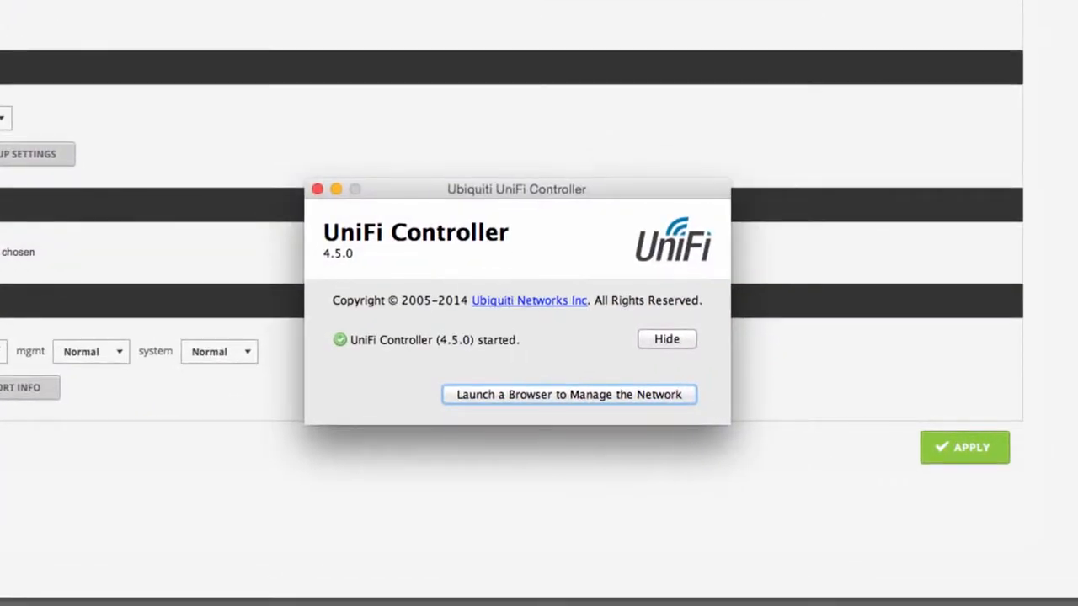
left_click(317, 189)
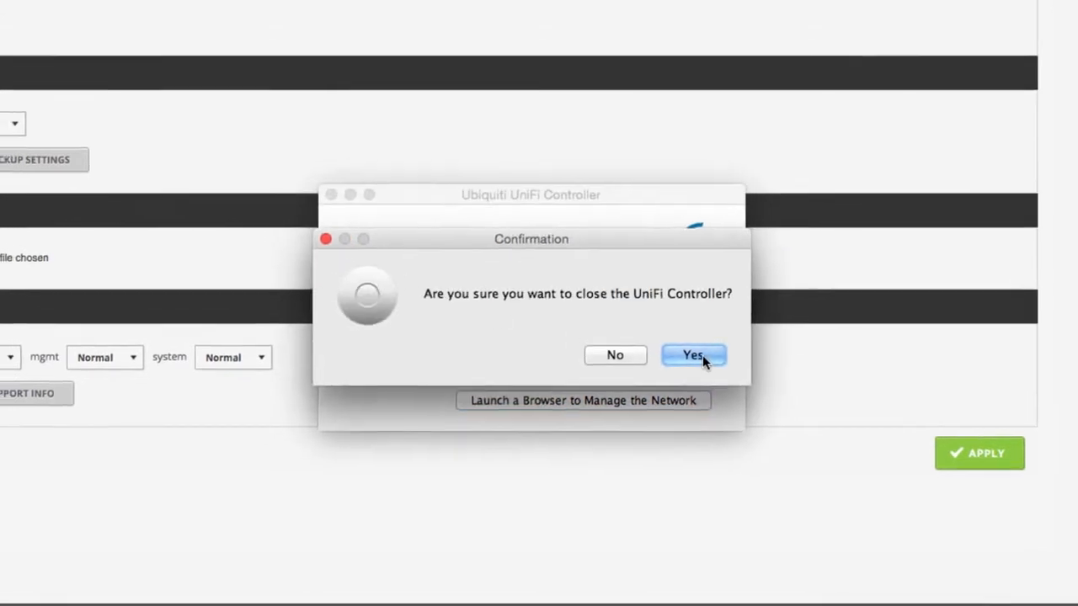
left_click(693, 355)
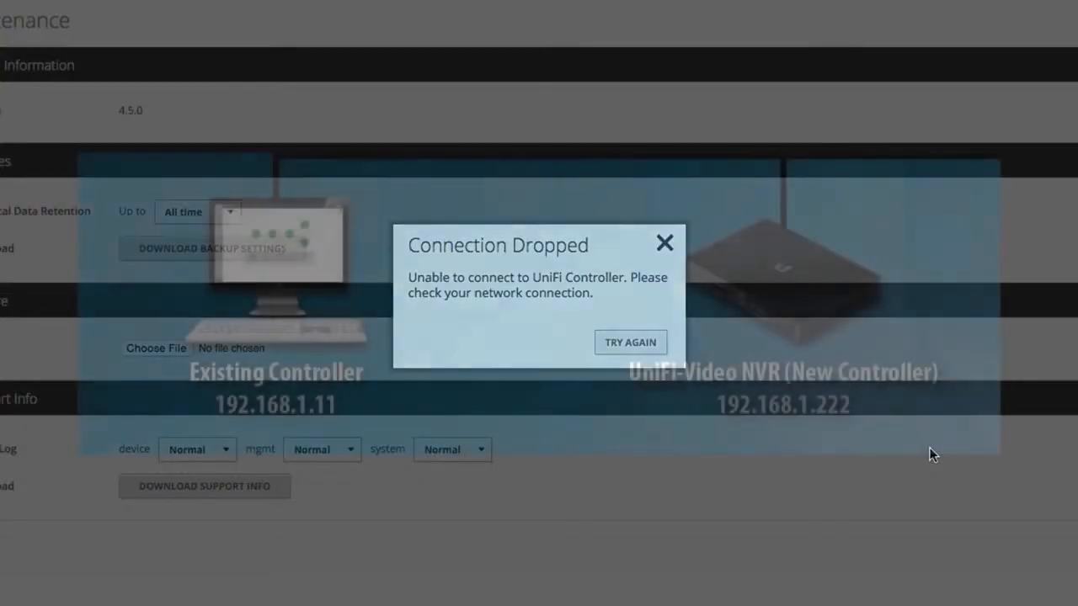
left_click(664, 242)
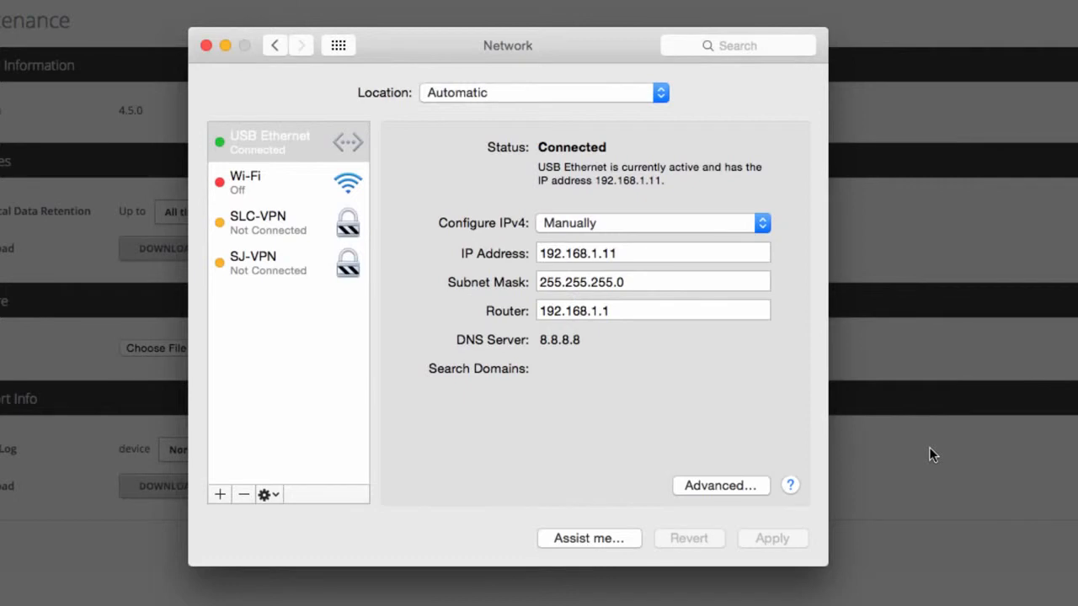
mouse_move(851, 442)
type("223")
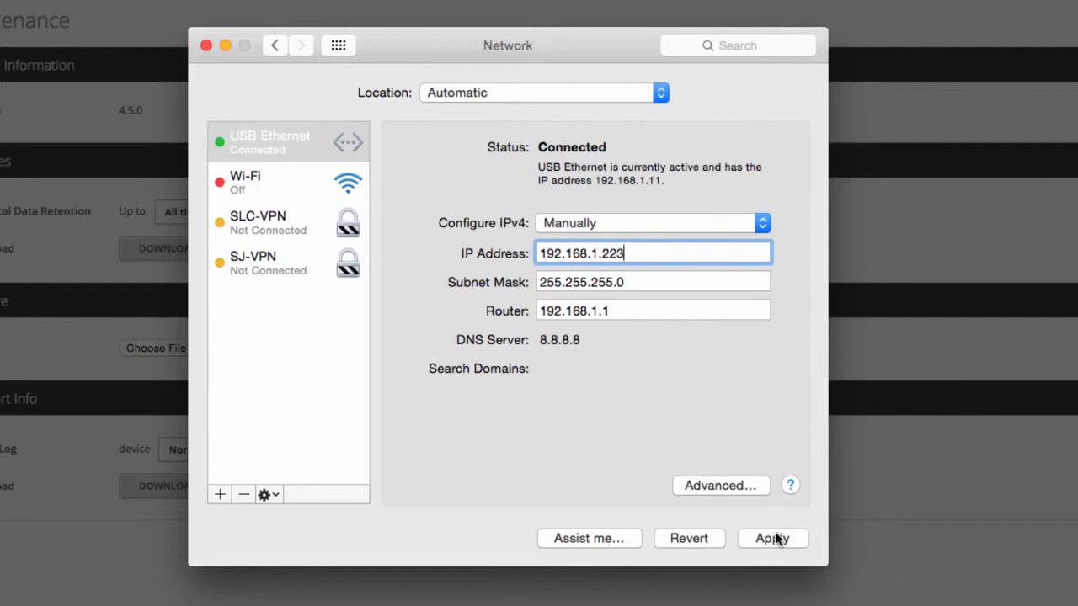
Apply 192.168.1.223 as the USB Ethernet IP address
left_click(772, 538)
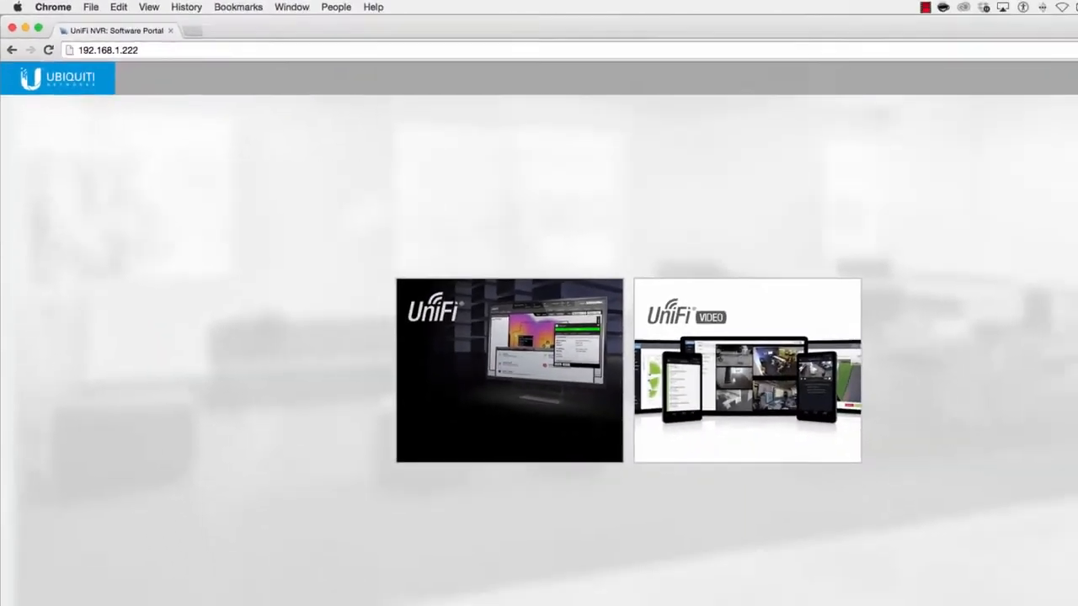
Log in to the NVR, save its IP as 192.168.1.11, and expand the certificate warning
left_click(747, 370)
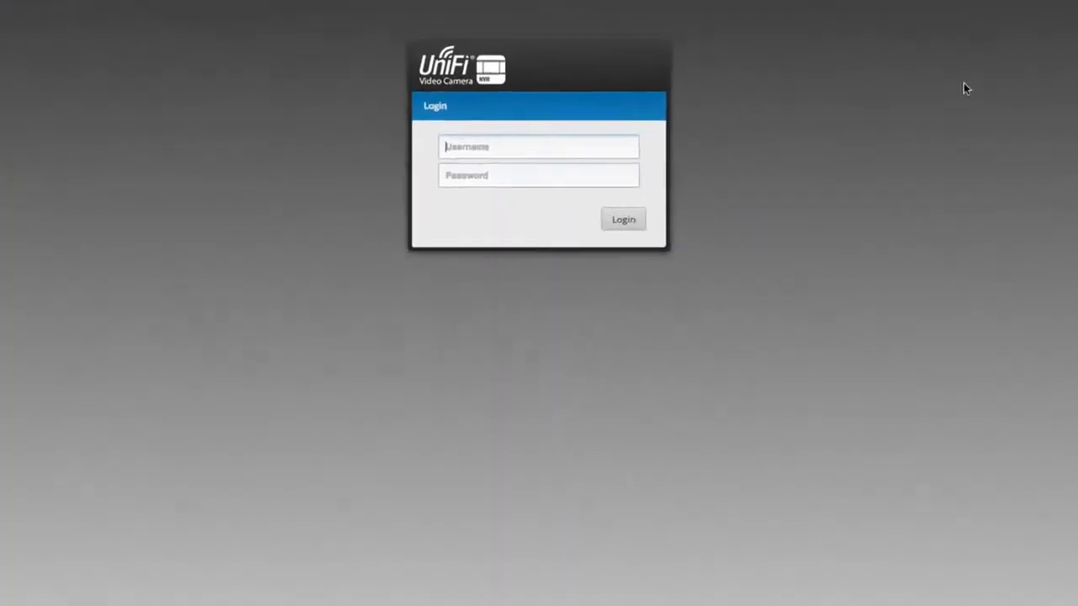
left_click(623, 219)
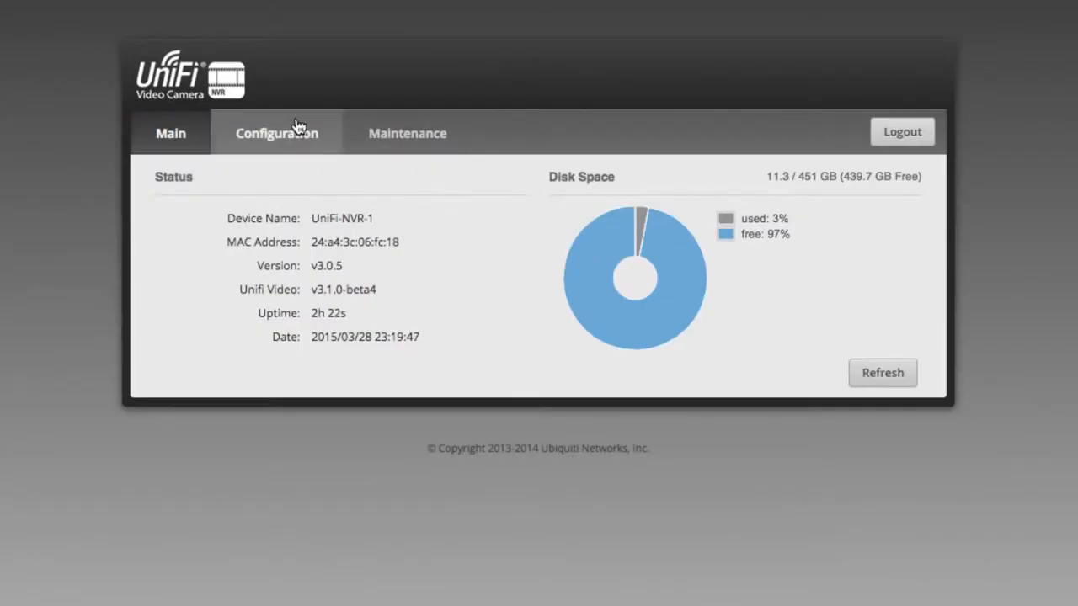
left_click(276, 133)
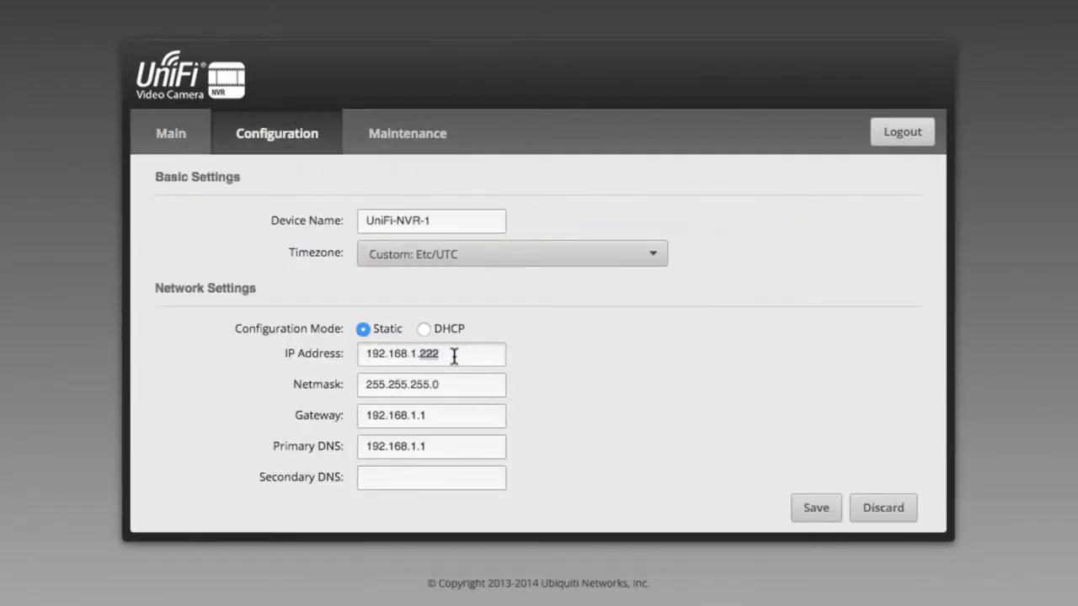
left_click(815, 507)
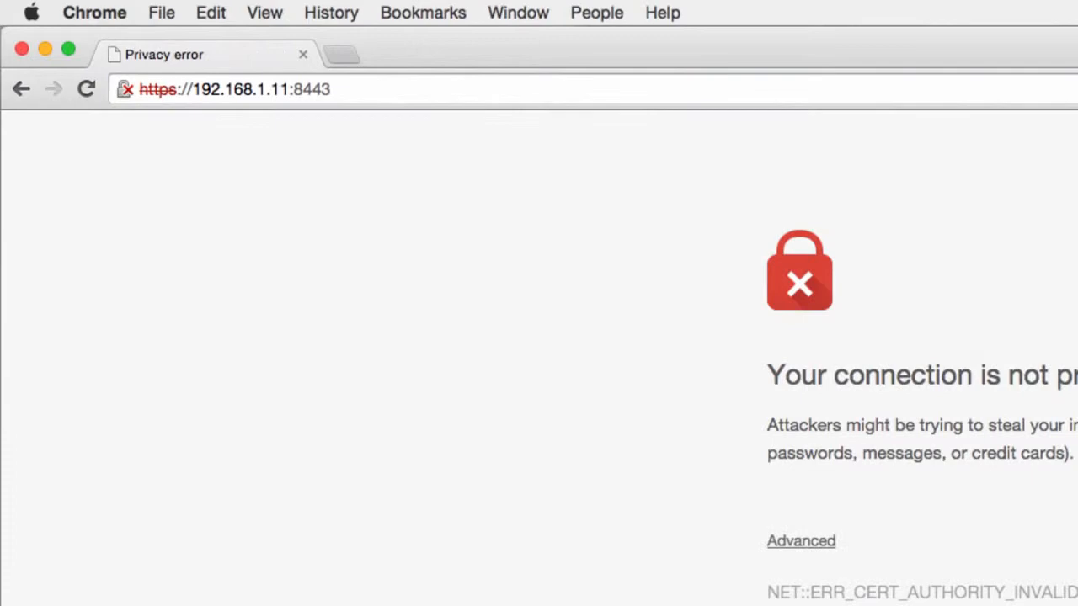
left_click(801, 541)
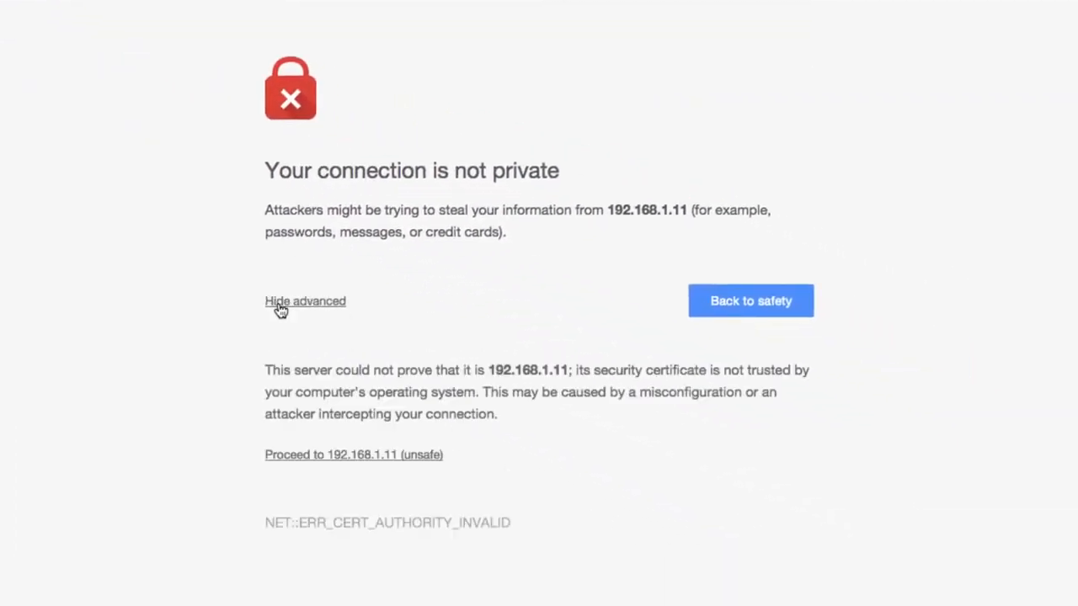
Proceed past the warning and restore the controller from the 4.5.0.unf backup
left_click(354, 455)
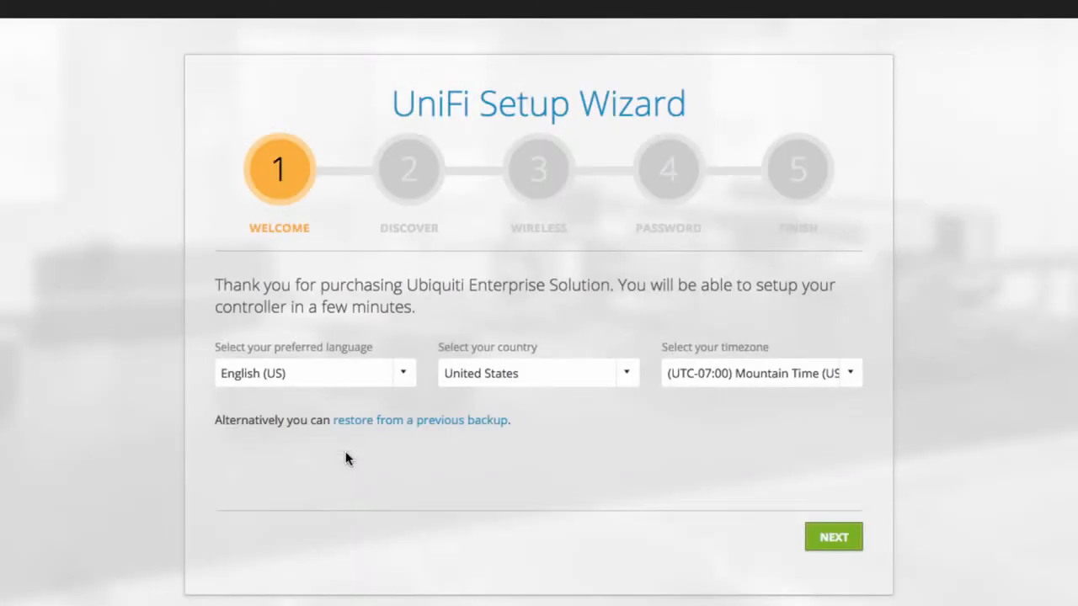
left_click(420, 421)
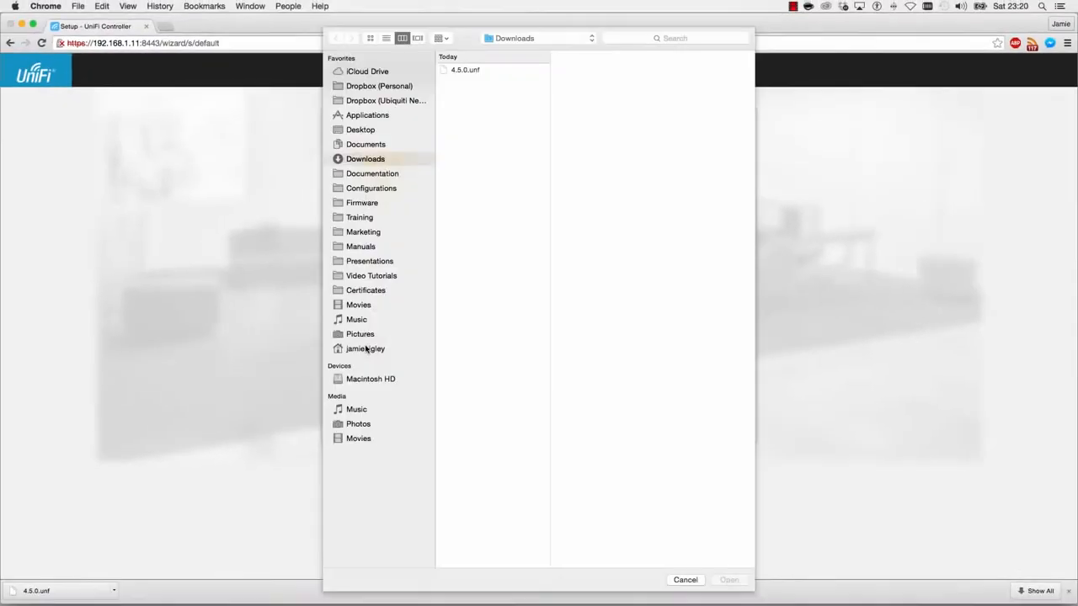
left_click(465, 69)
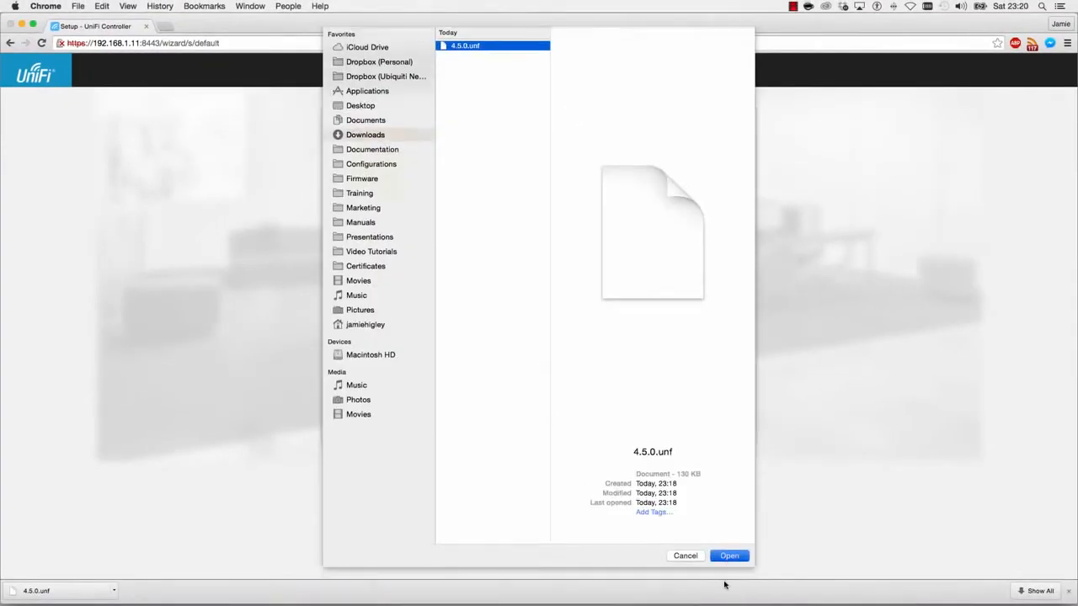
left_click(728, 556)
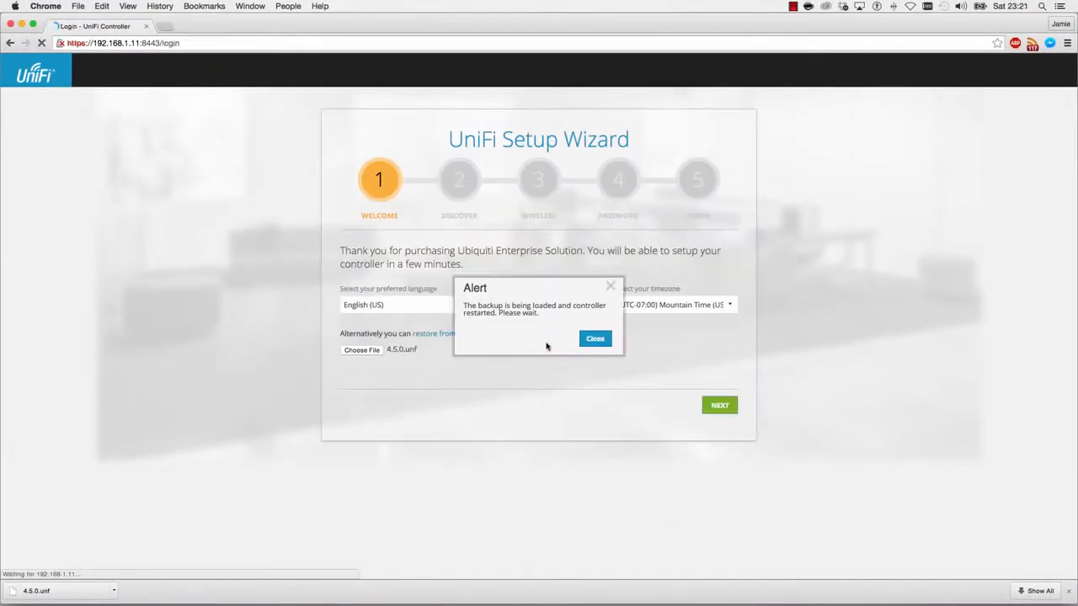
left_click(595, 338)
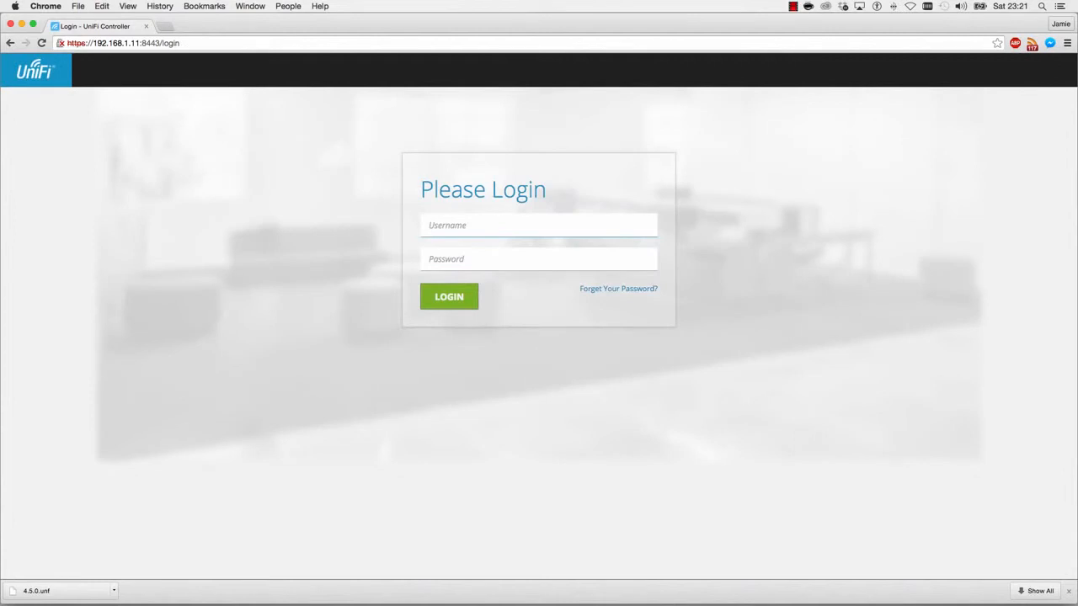
Log in to the restored controller with username 'ubnt'
type("ubnt")
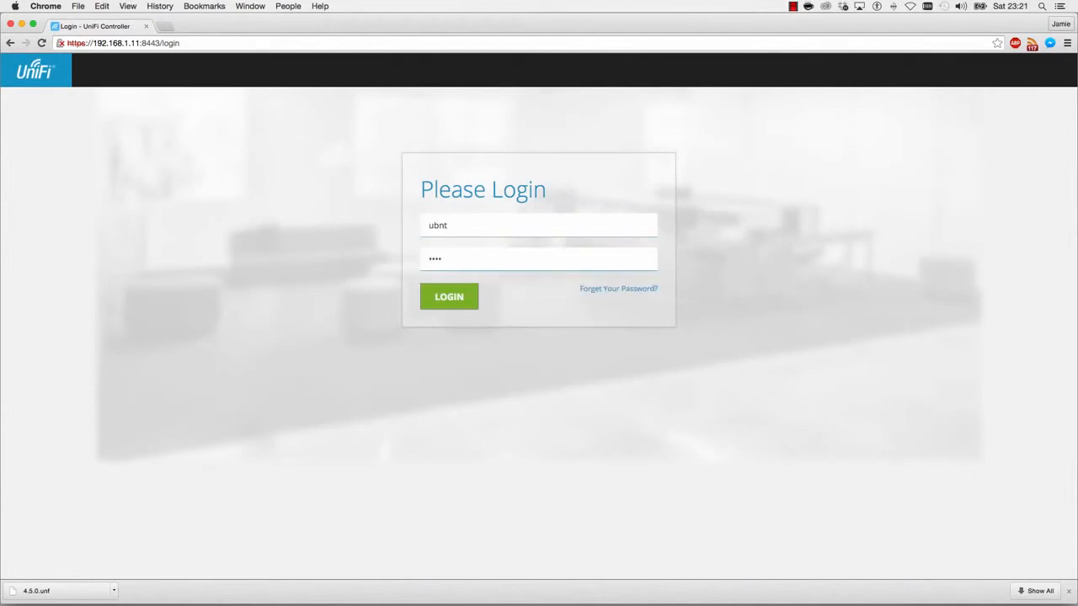
left_click(449, 296)
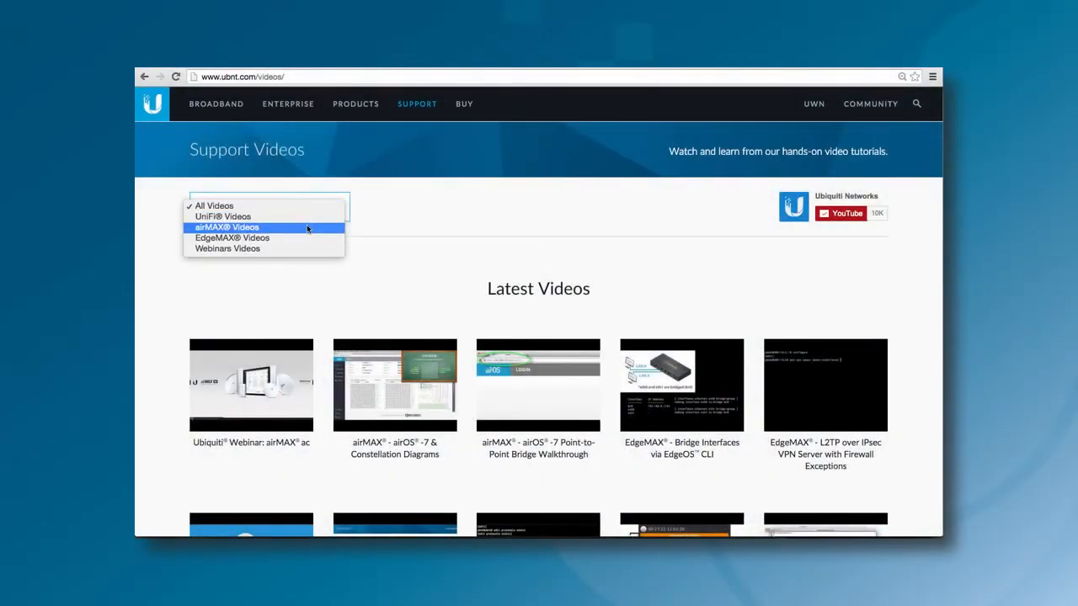
Scroll down the Support Videos page to see more tutorials
scroll("down", 3)
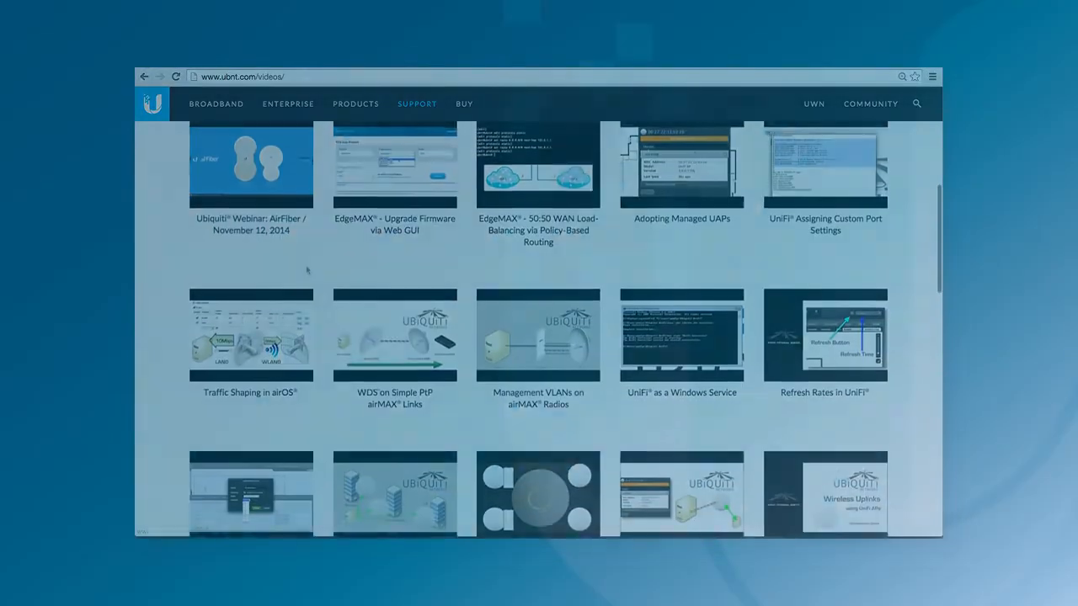